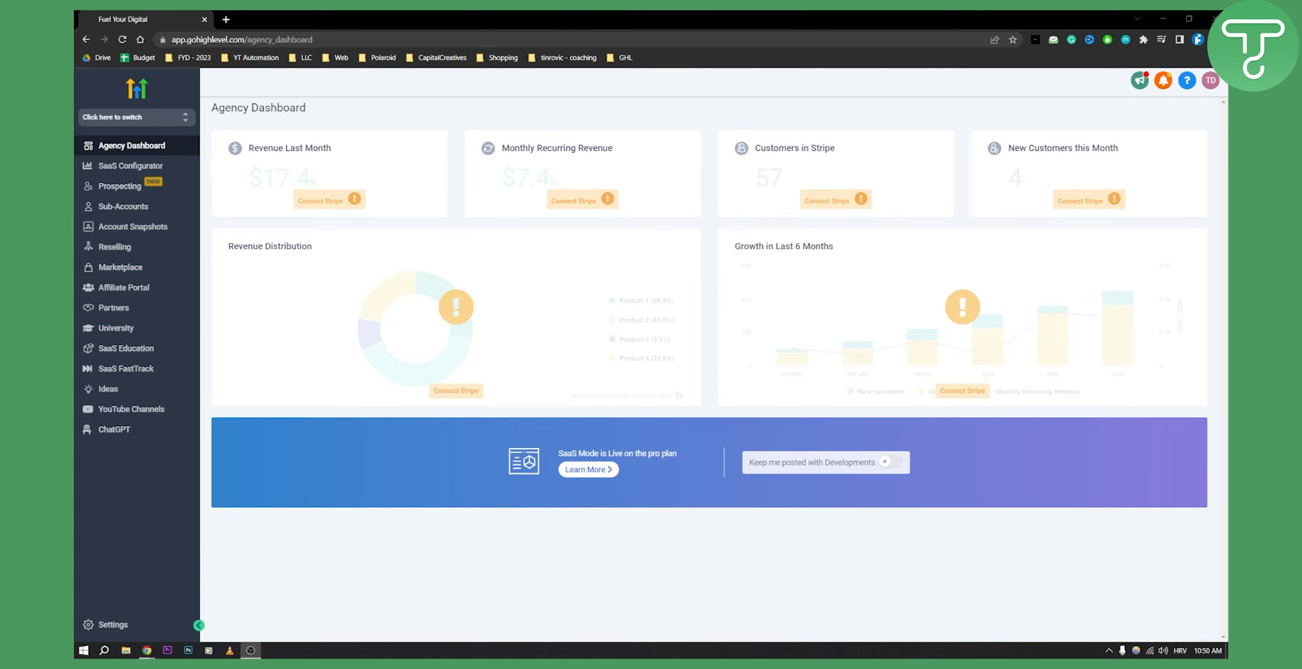
mouse_move(457, 192)
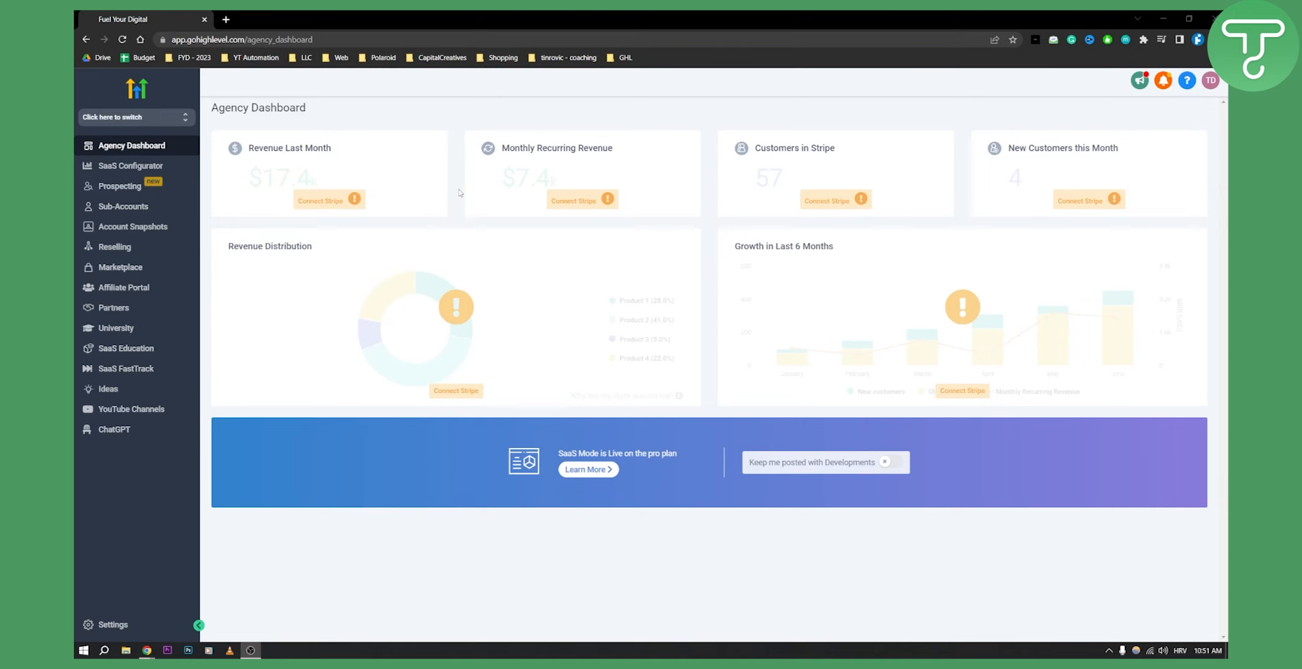
mouse_move(133, 147)
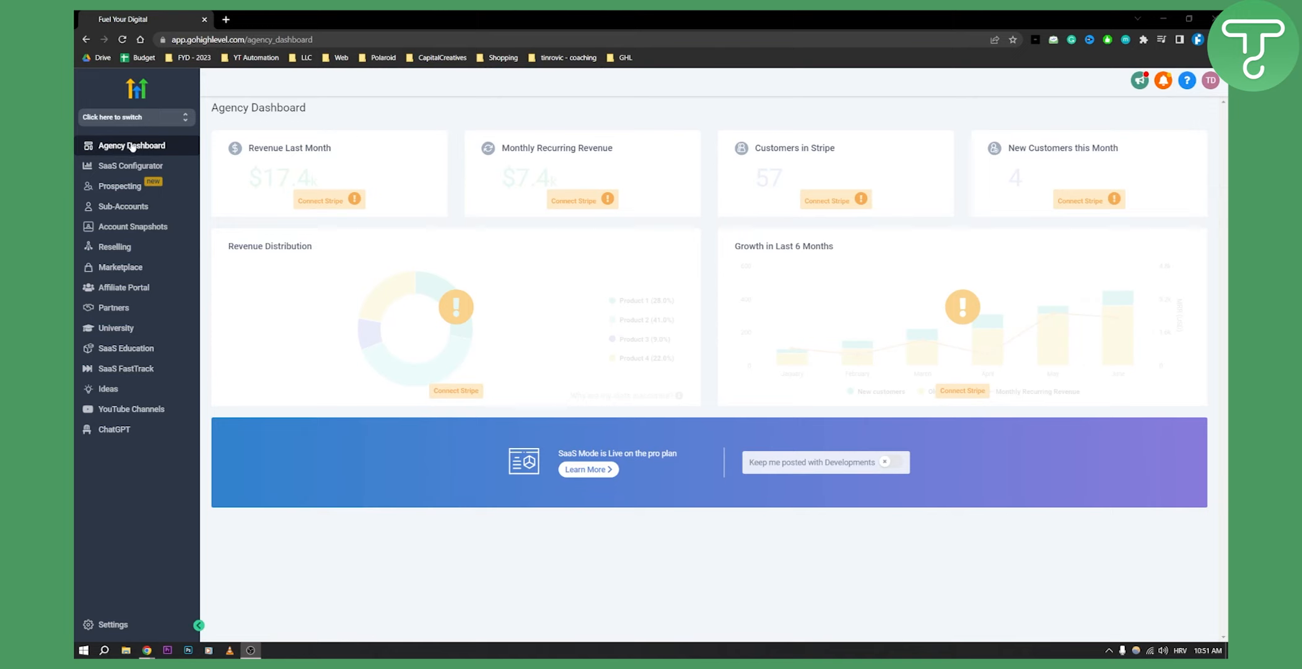
mouse_move(120, 186)
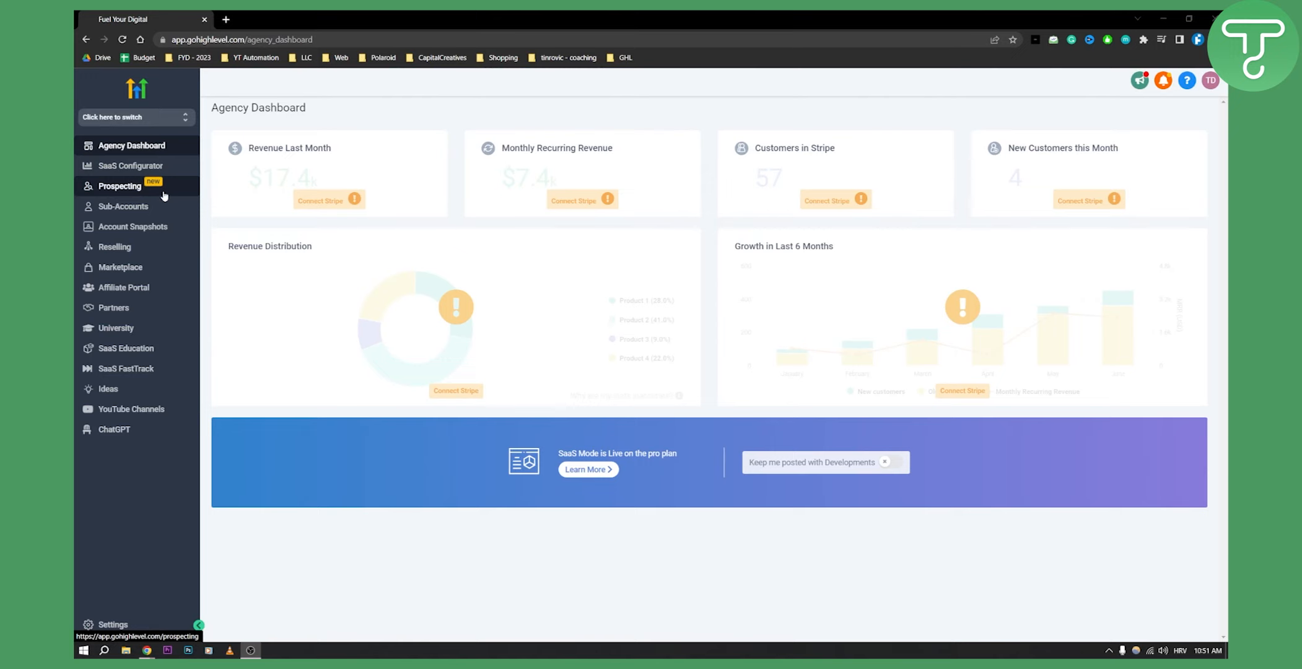
Step: Show the Prospect Accounts list, which holds only Gold's Gym Venice
left_click(120, 186)
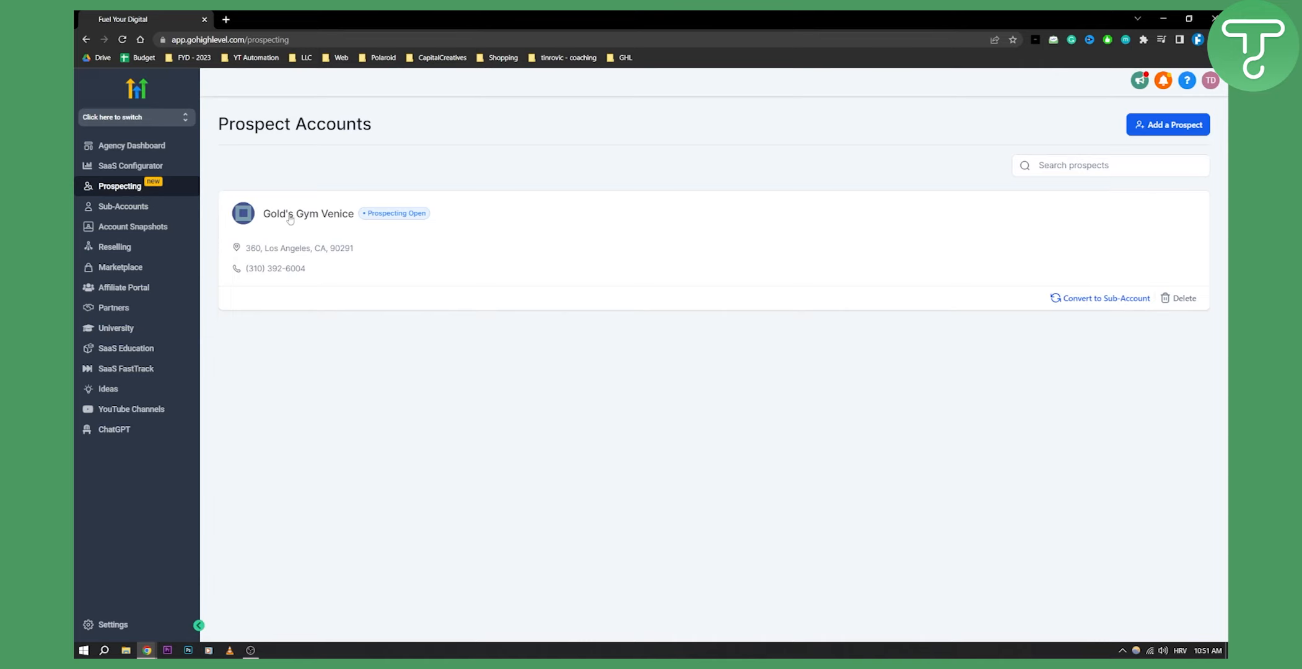
mouse_move(1096, 302)
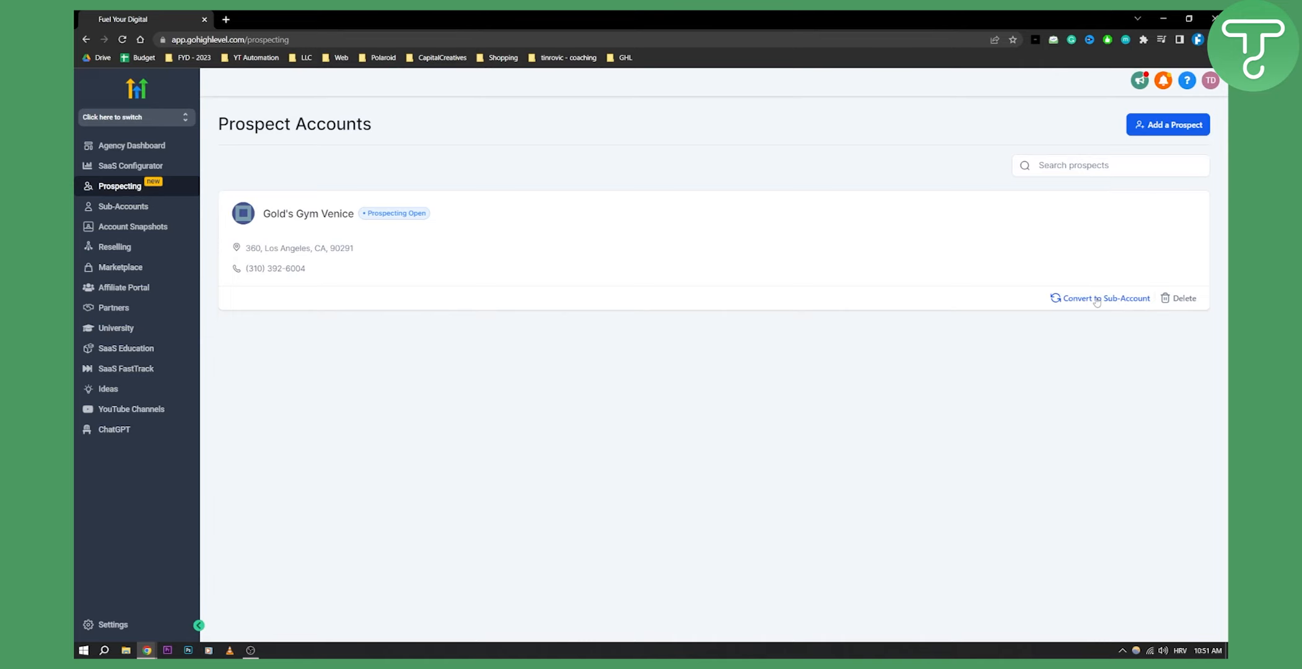
mouse_move(1185, 303)
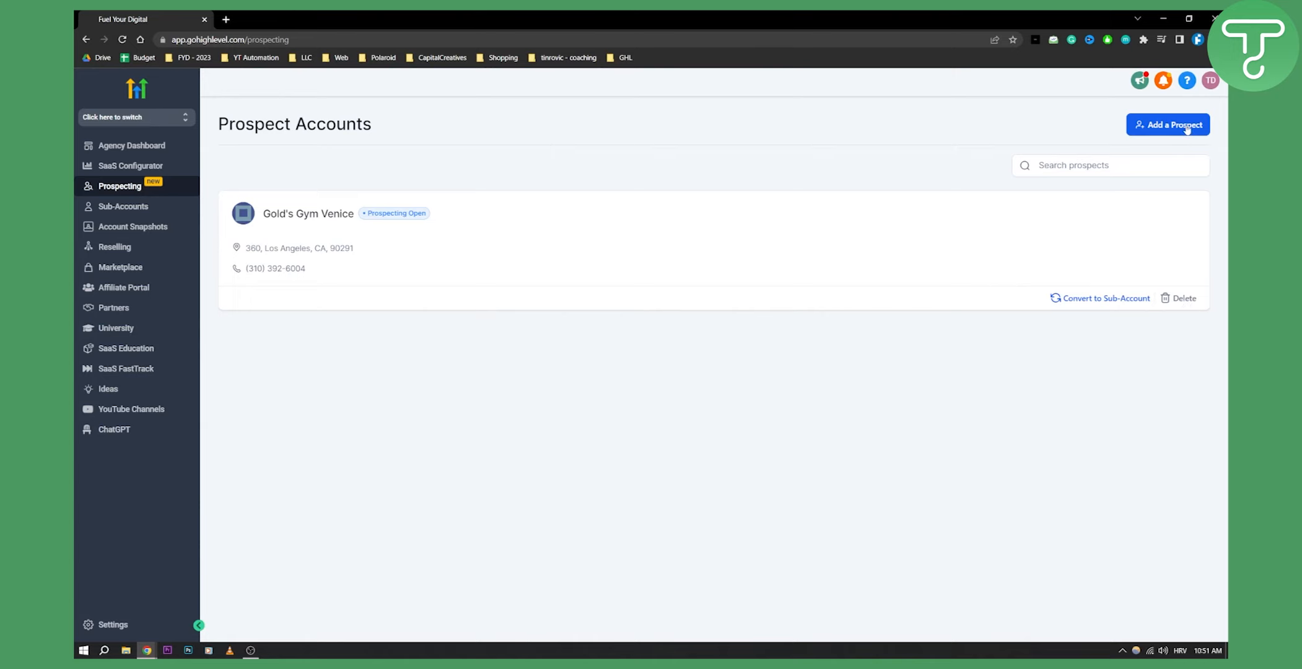
Step: Start a new prospect and try business searches such as 'Dry Cleaners near me' through 'Chiropractors near me'
left_click(1167, 124)
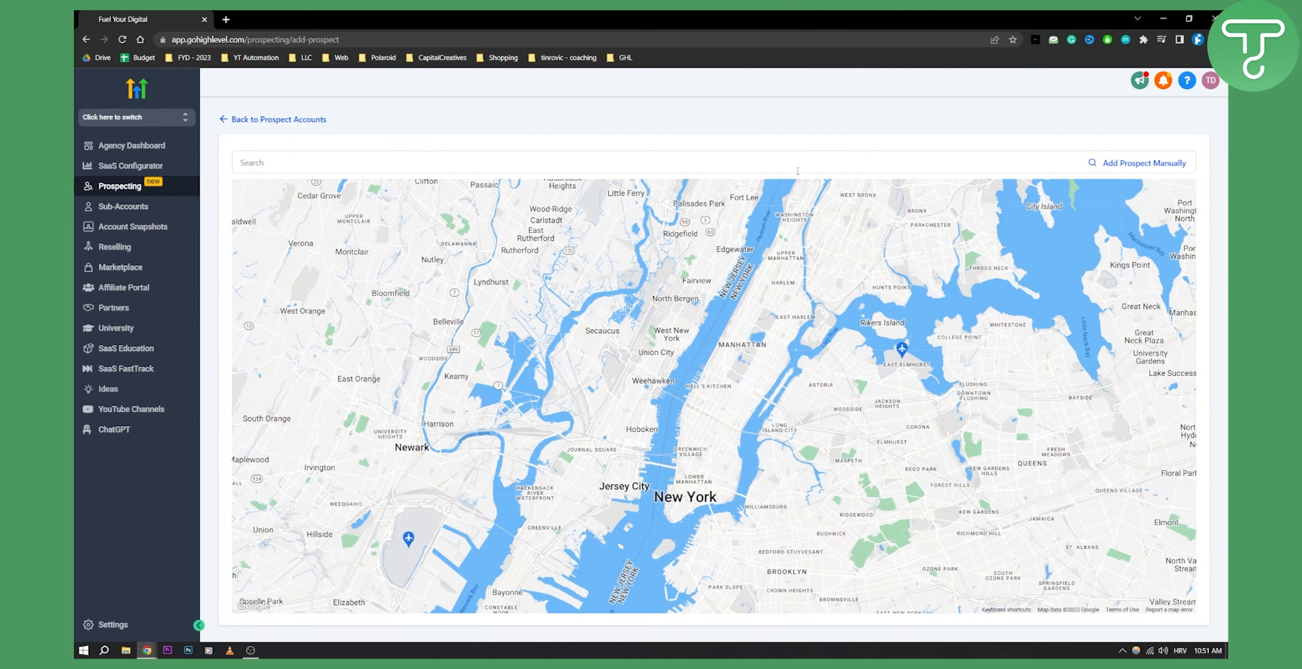
type("Dry Cleaners near me")
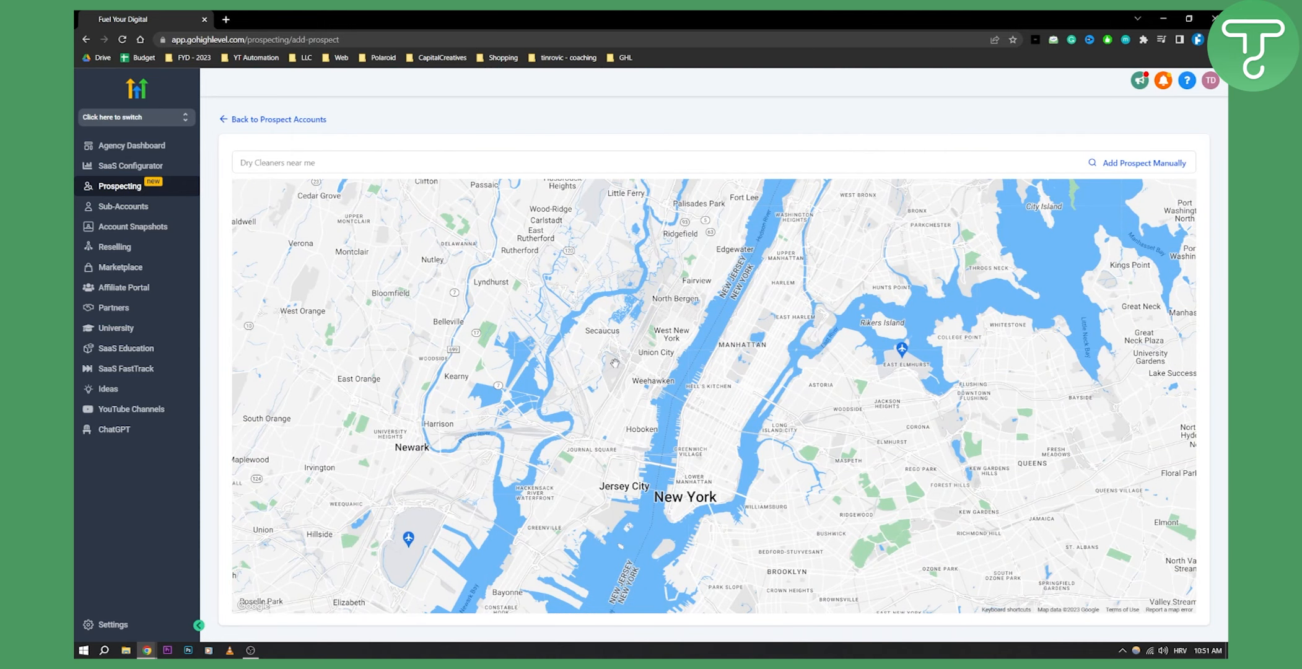
type("Restaurants near me")
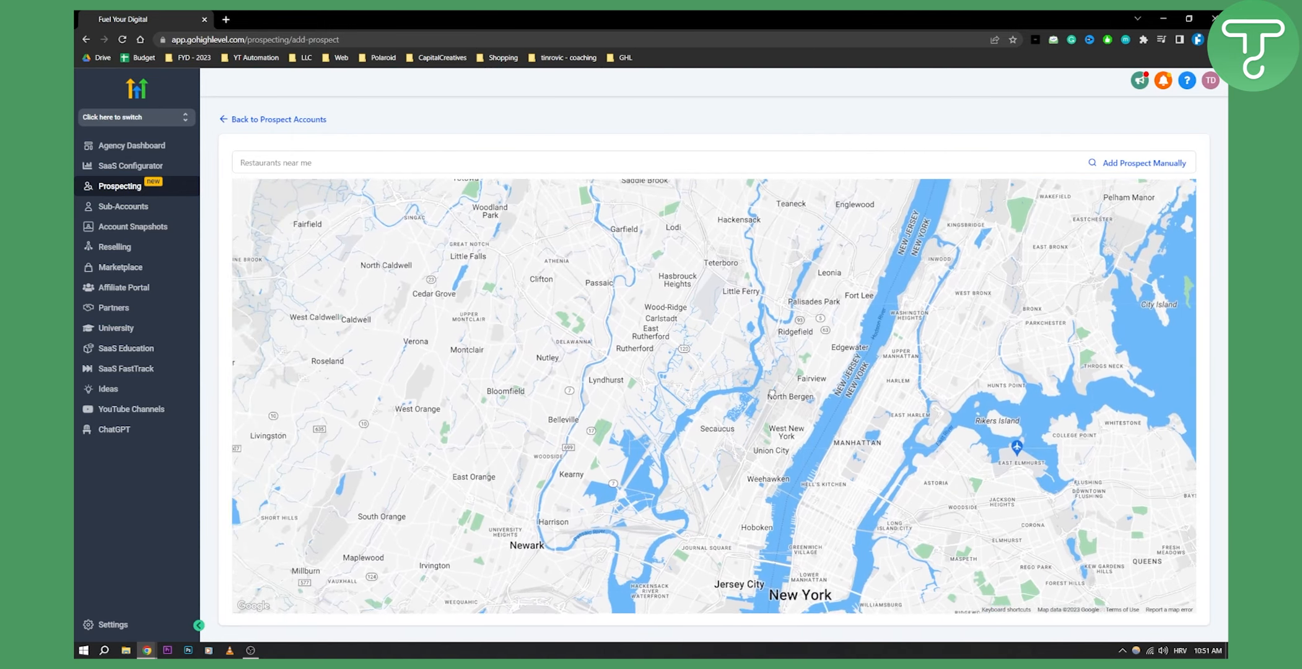
type("Real Estate Businesses near me")
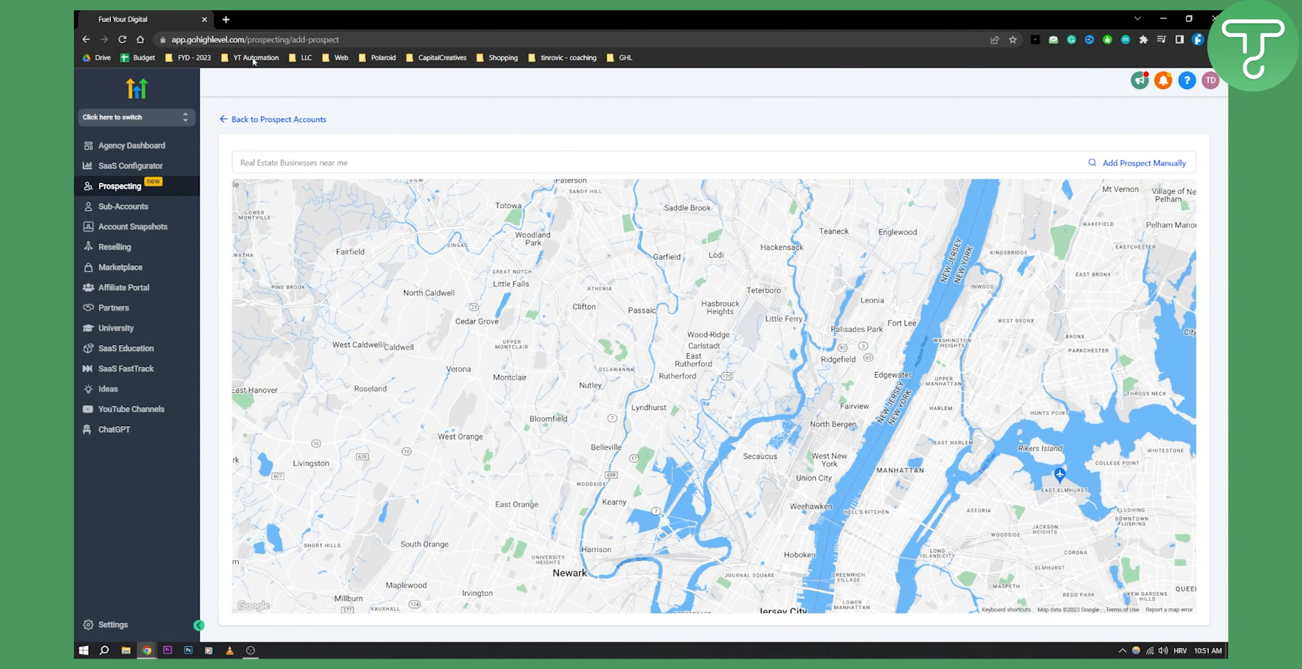
type("Law offices near me")
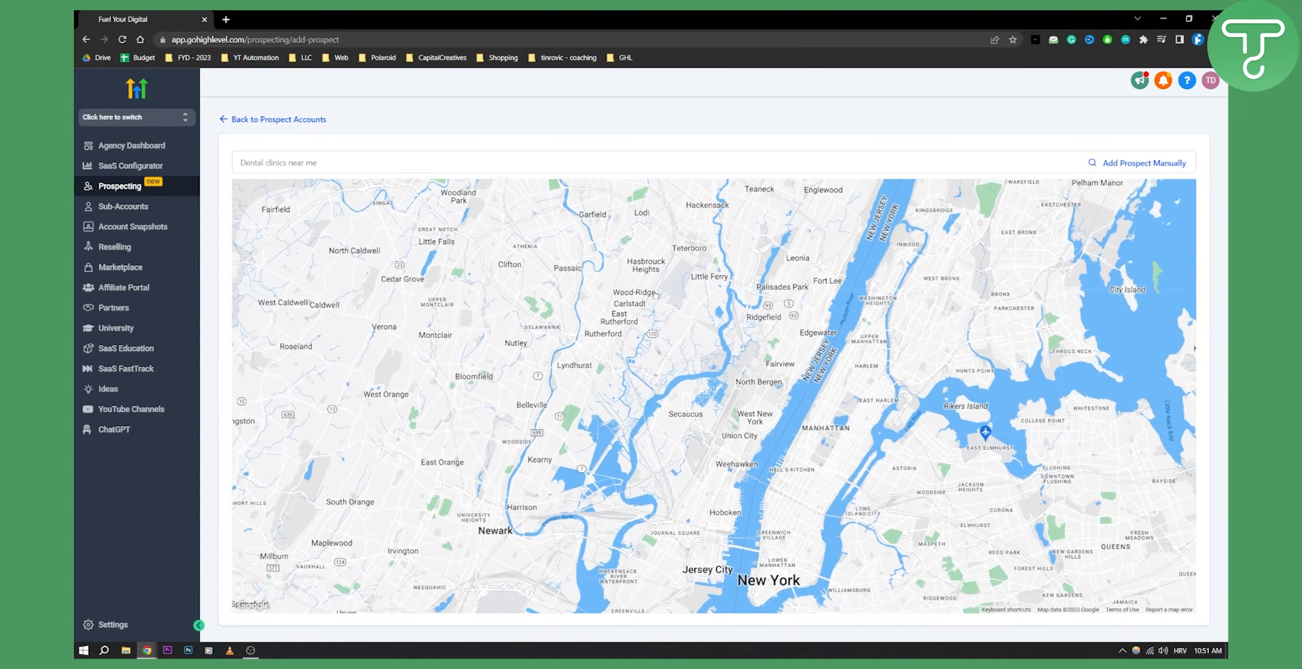
type("Chiropractors near me")
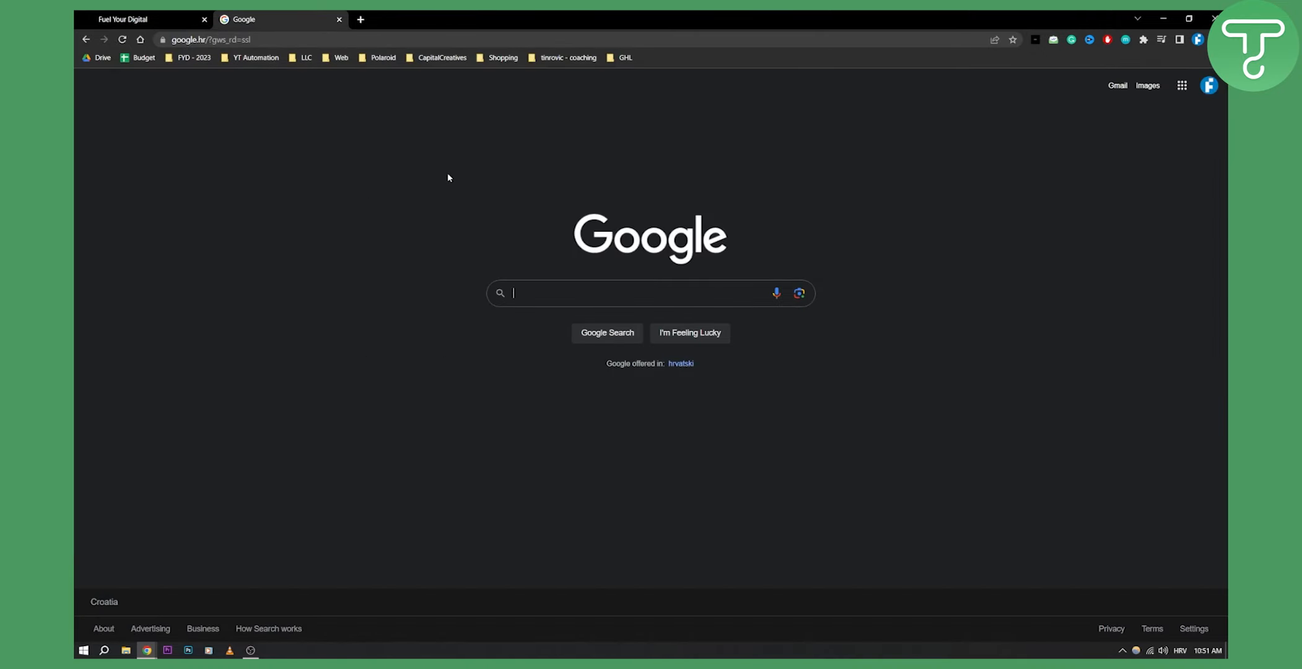
Step: Search Google for 'dentist los angeles', find West Coast Dental of Los Angeles in Places, and return to GoHighLevel
type("dentist los")
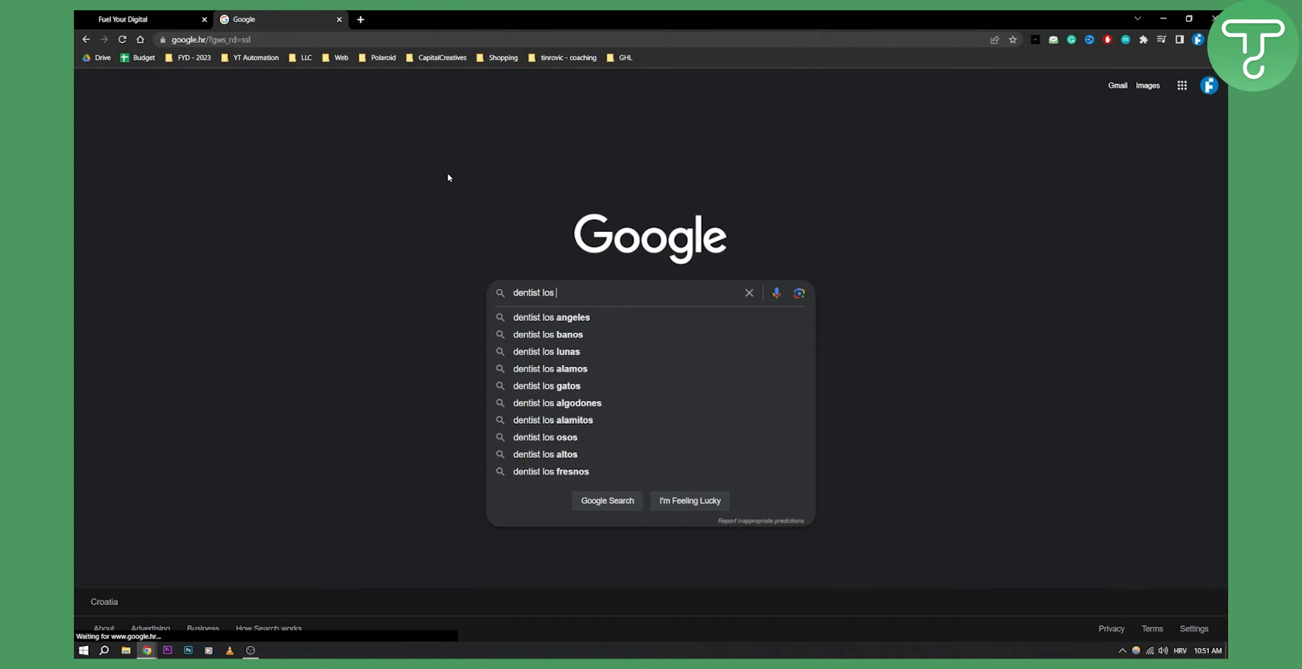
left_click(550, 317)
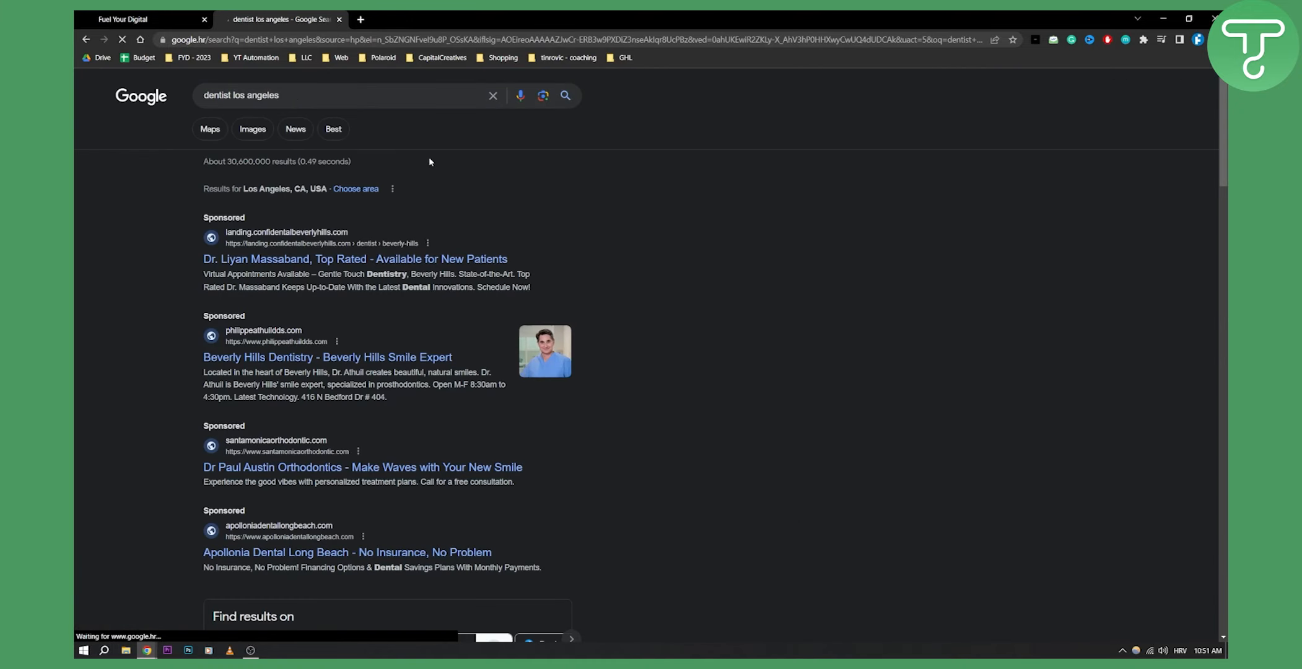
scroll("down", 3)
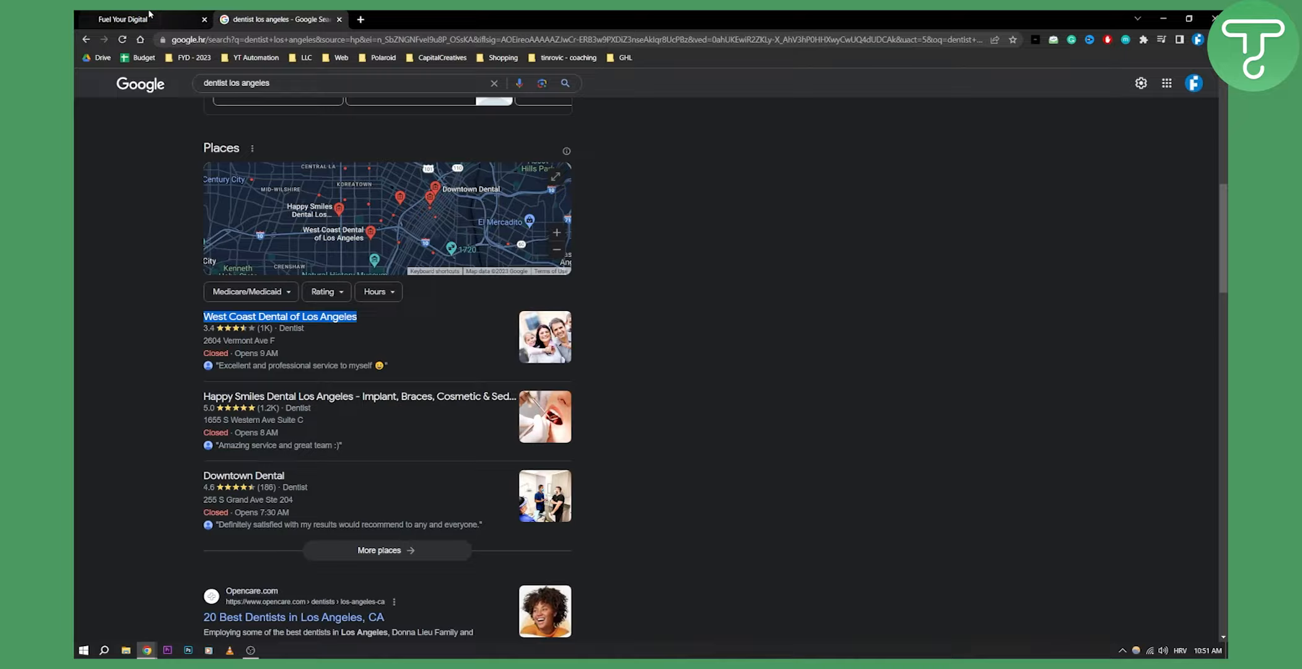
left_click(123, 18)
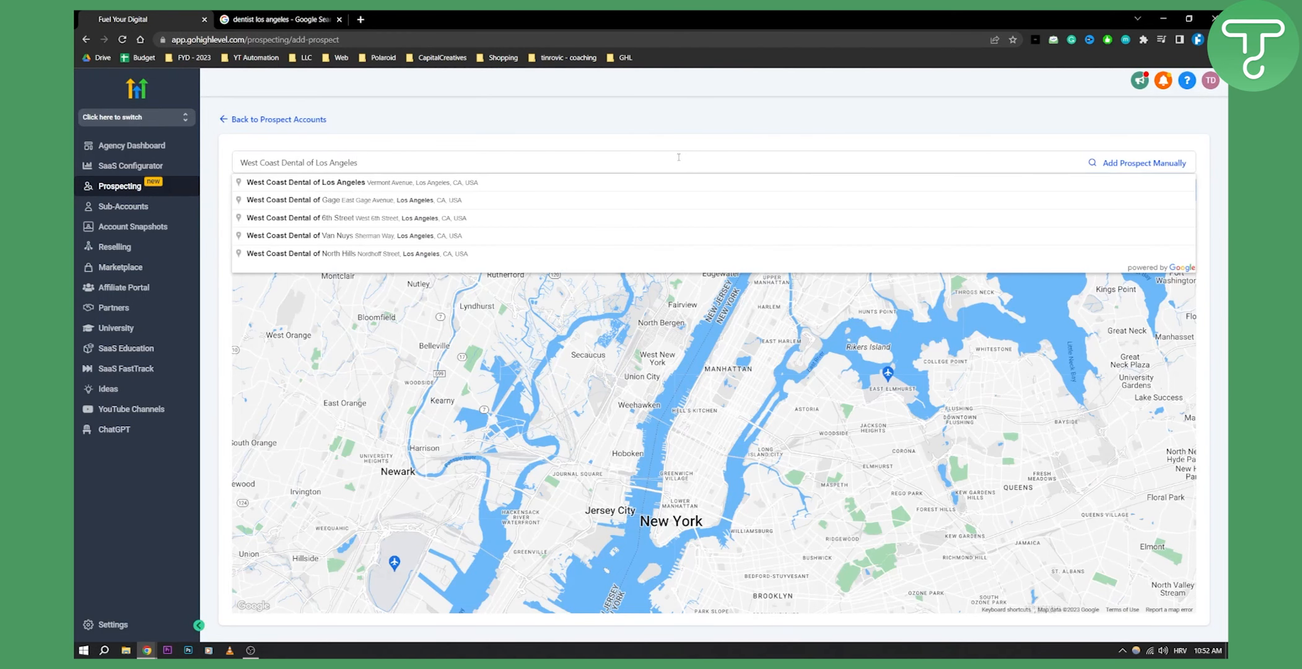
Step: Pick West Coast Dental of Los Angeles from suggestions and proceed to its prefilled prospect form
left_click(305, 182)
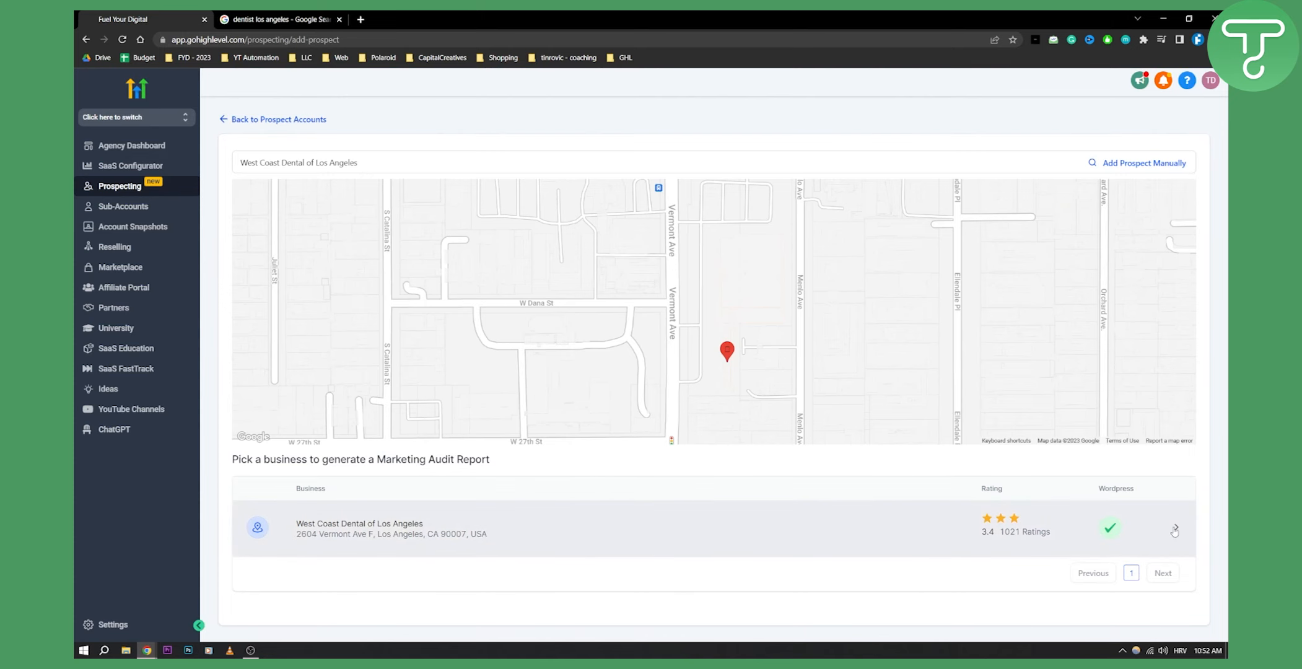
left_click(1174, 530)
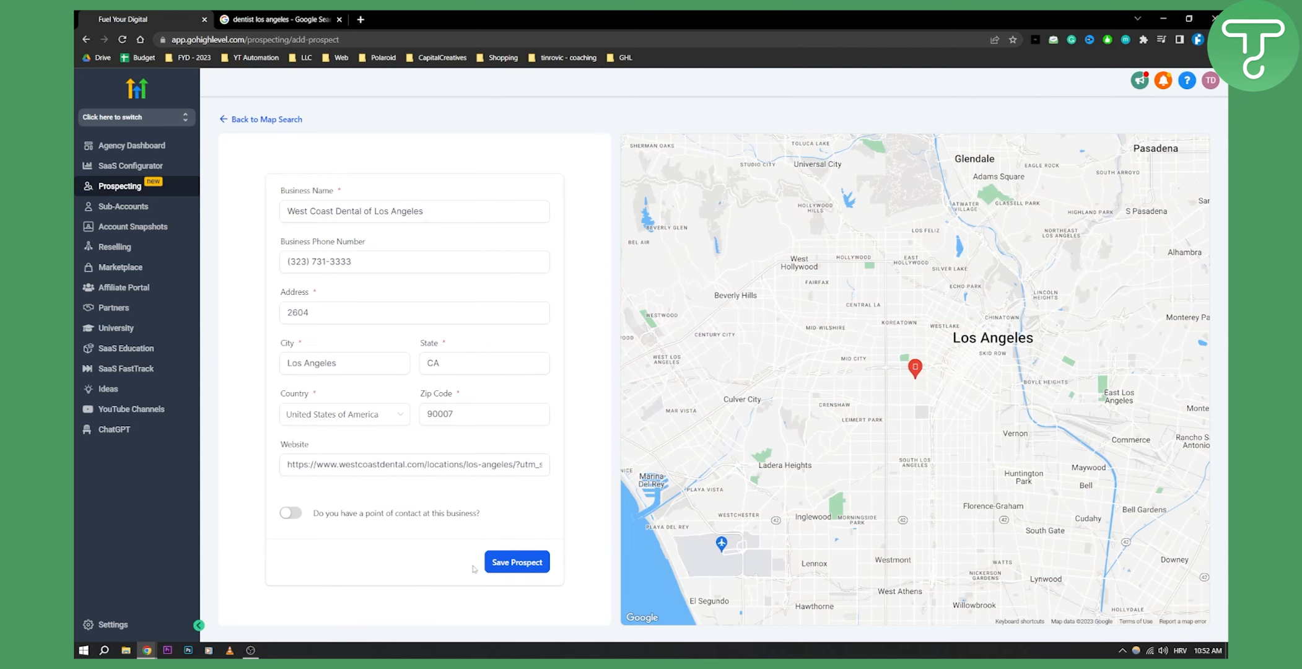
Step: Save the West Coast Dental prospect so its Marketing Audit Report begins generating
left_click(515, 562)
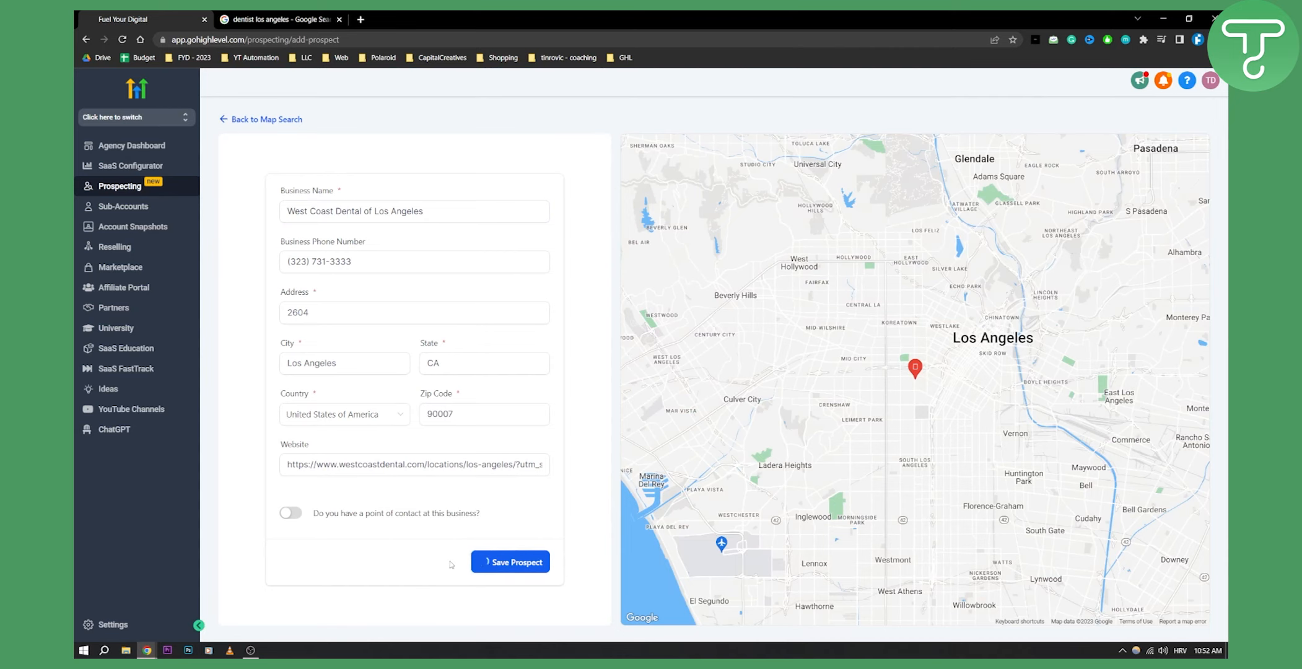
left_click(510, 561)
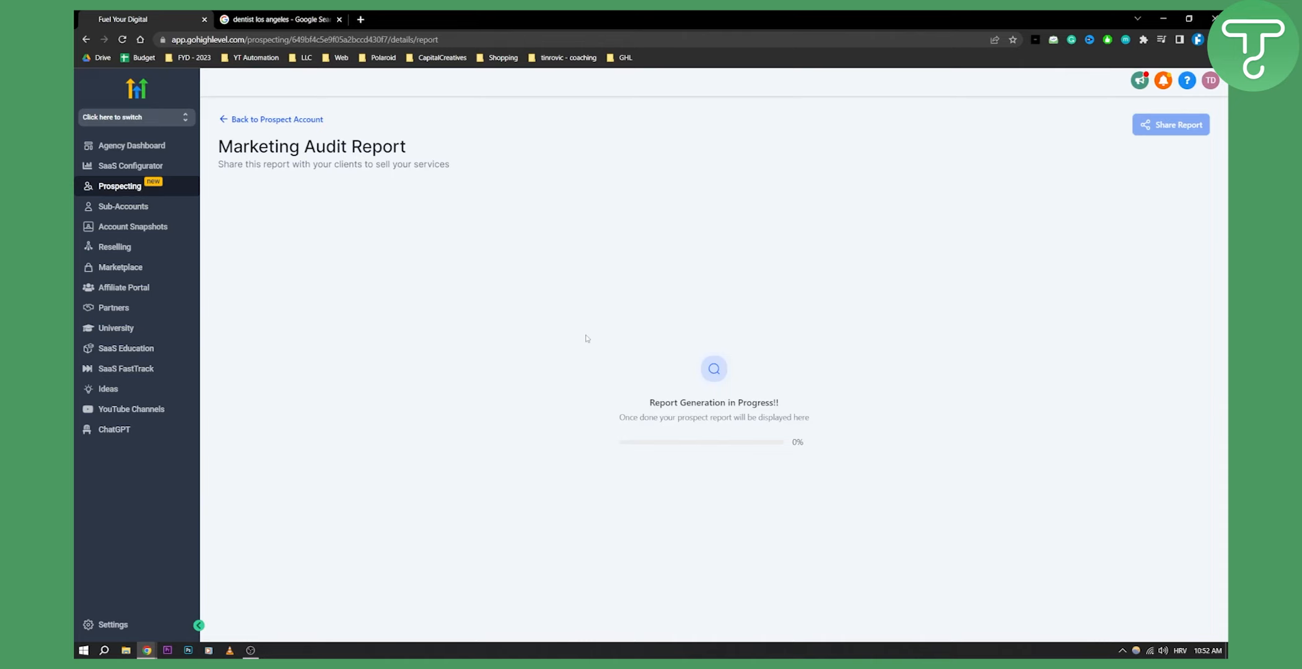
mouse_move(817, 326)
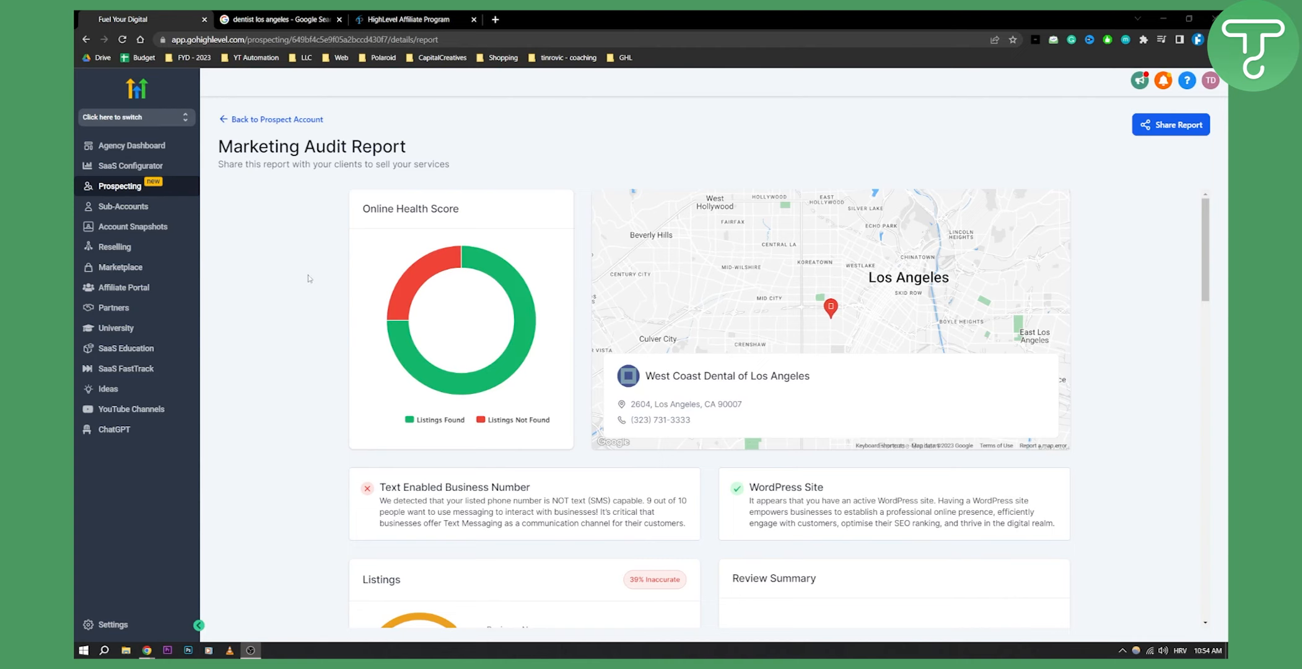
mouse_move(276, 242)
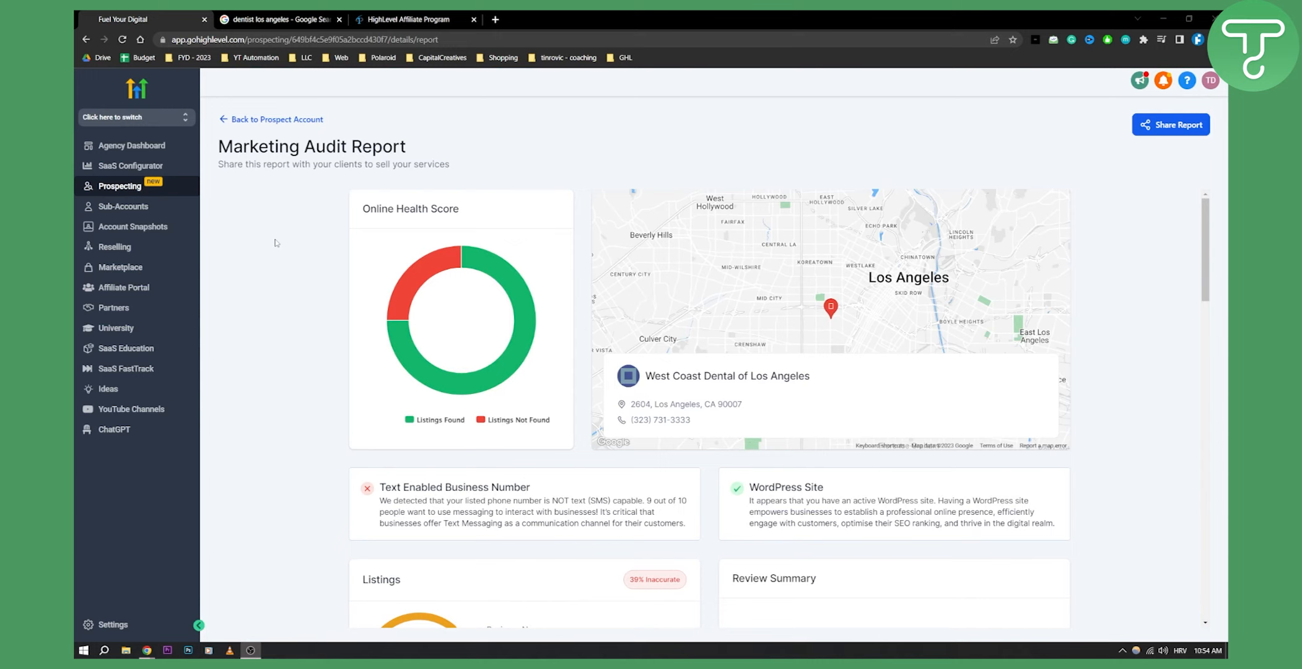
scroll("down", 3)
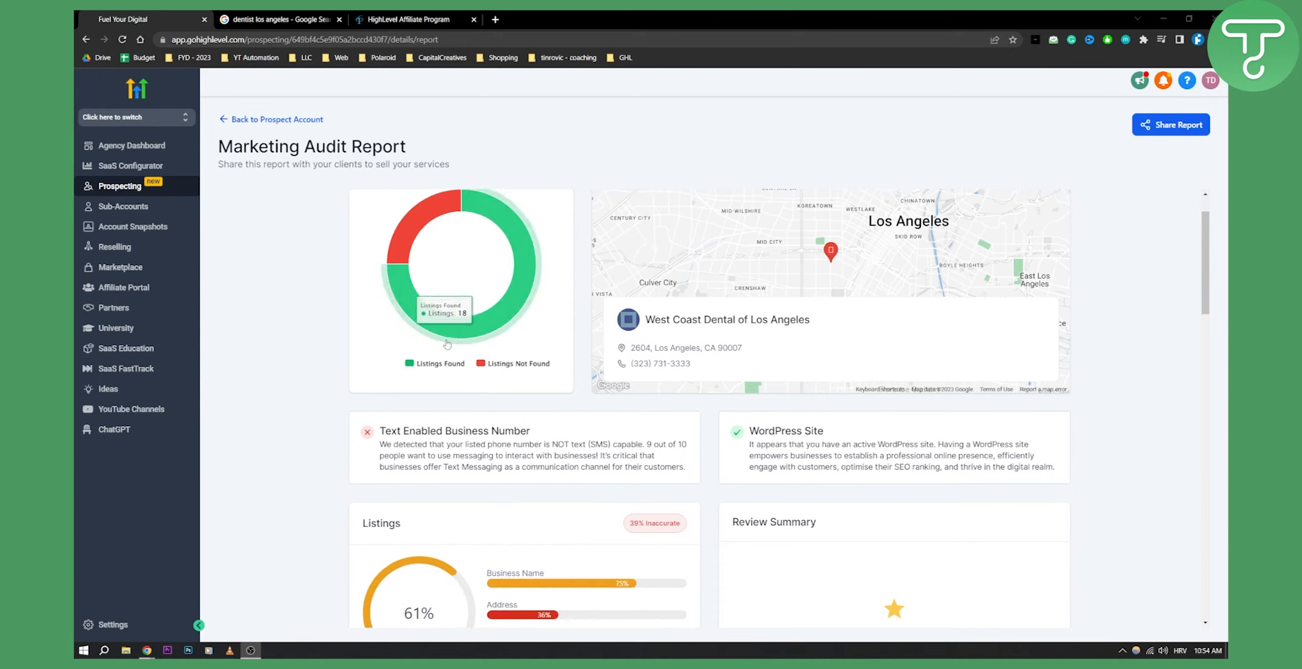
mouse_move(419, 226)
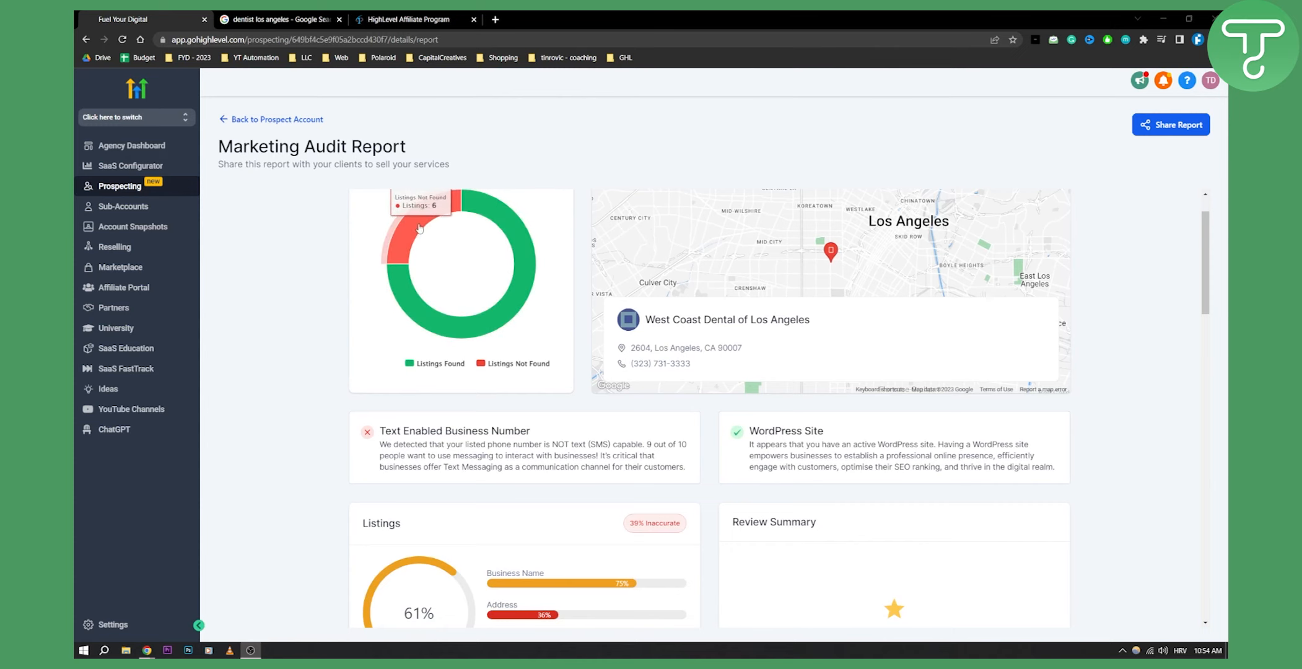
scroll("down", 3)
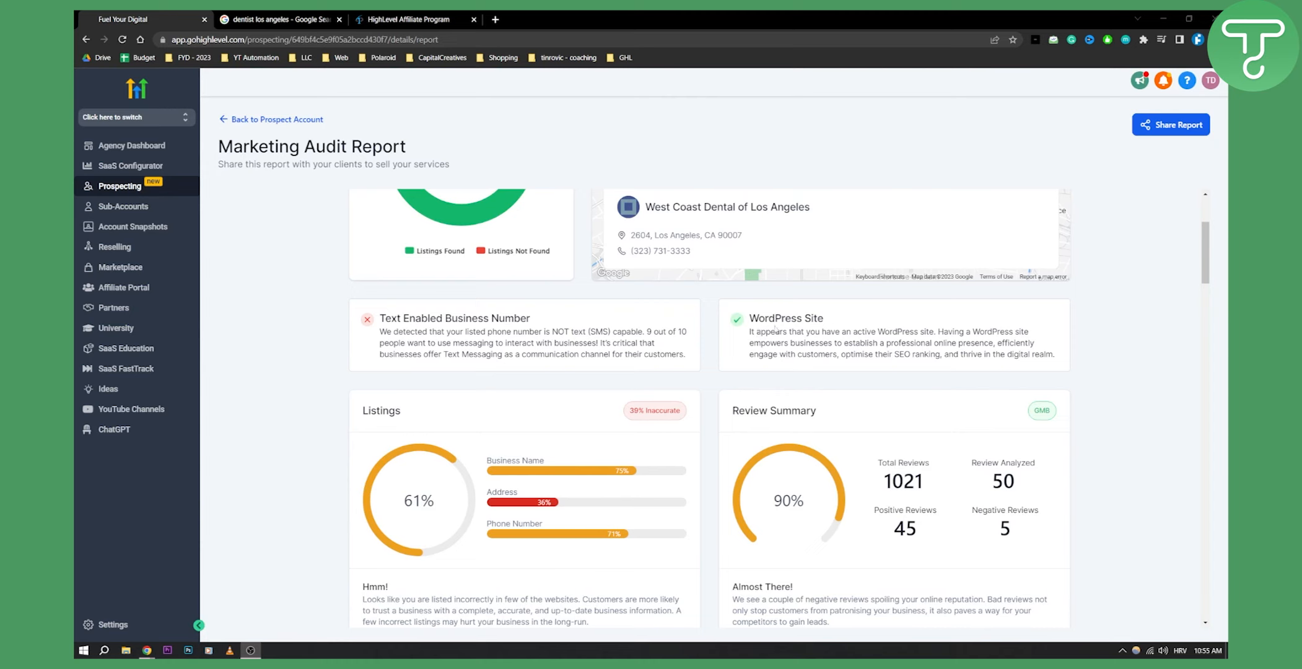
scroll("down", 3)
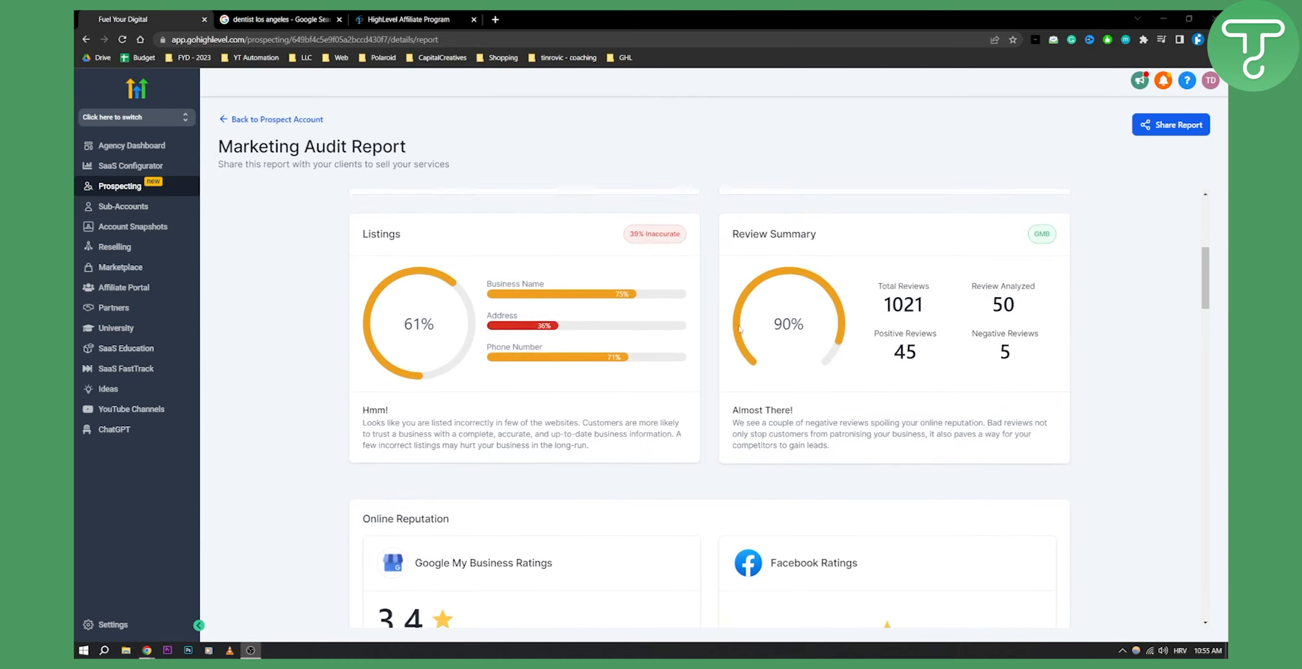
scroll("down", 3)
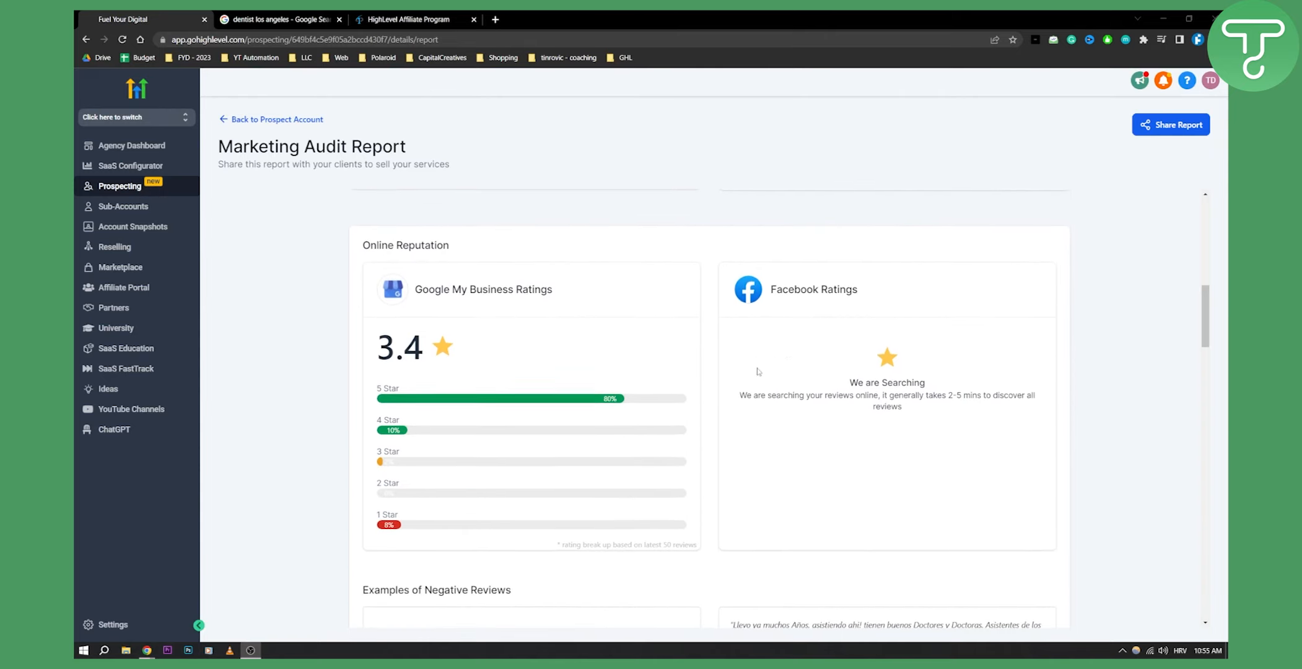
scroll("down", 3)
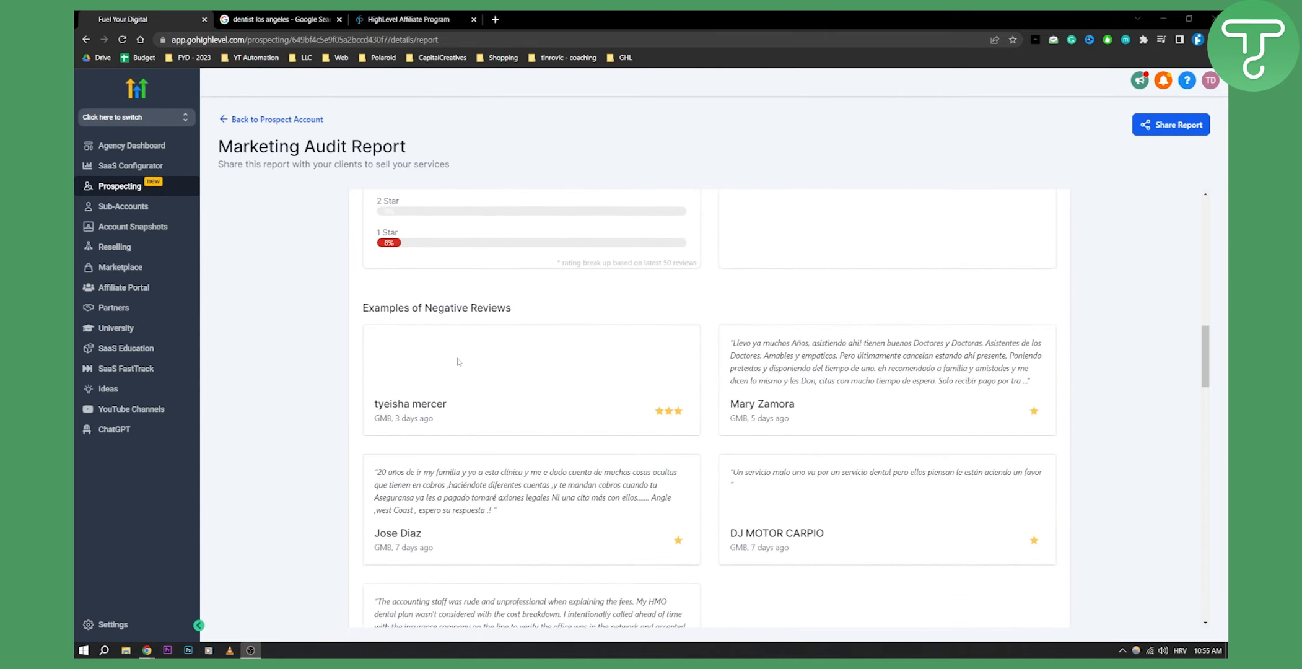
mouse_move(964, 340)
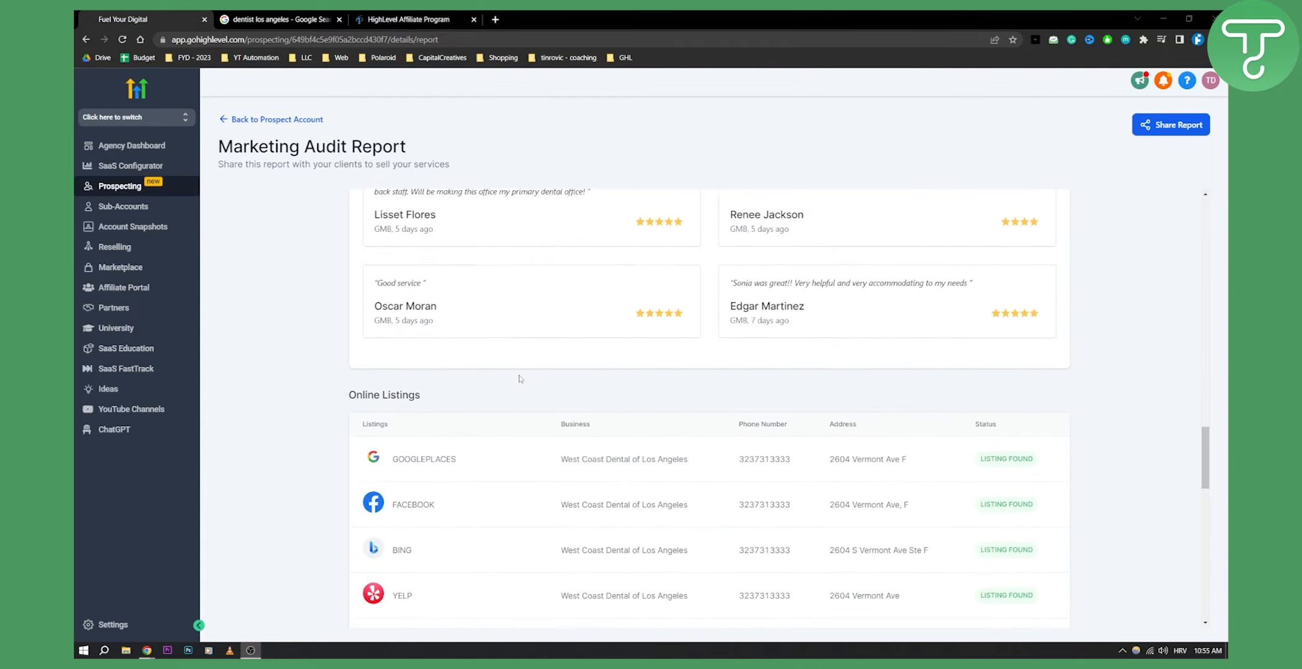
scroll("down", 3)
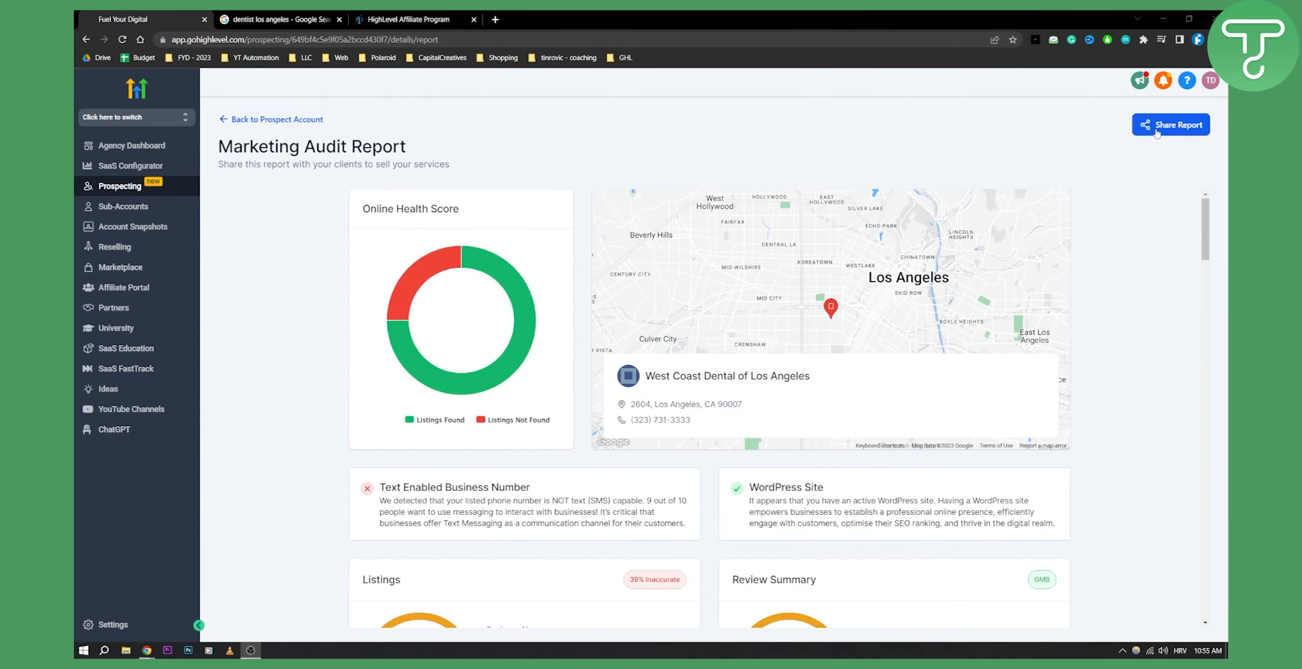
Step: Get the shareable prospect link and view the public report page in a new tab
left_click(1169, 124)
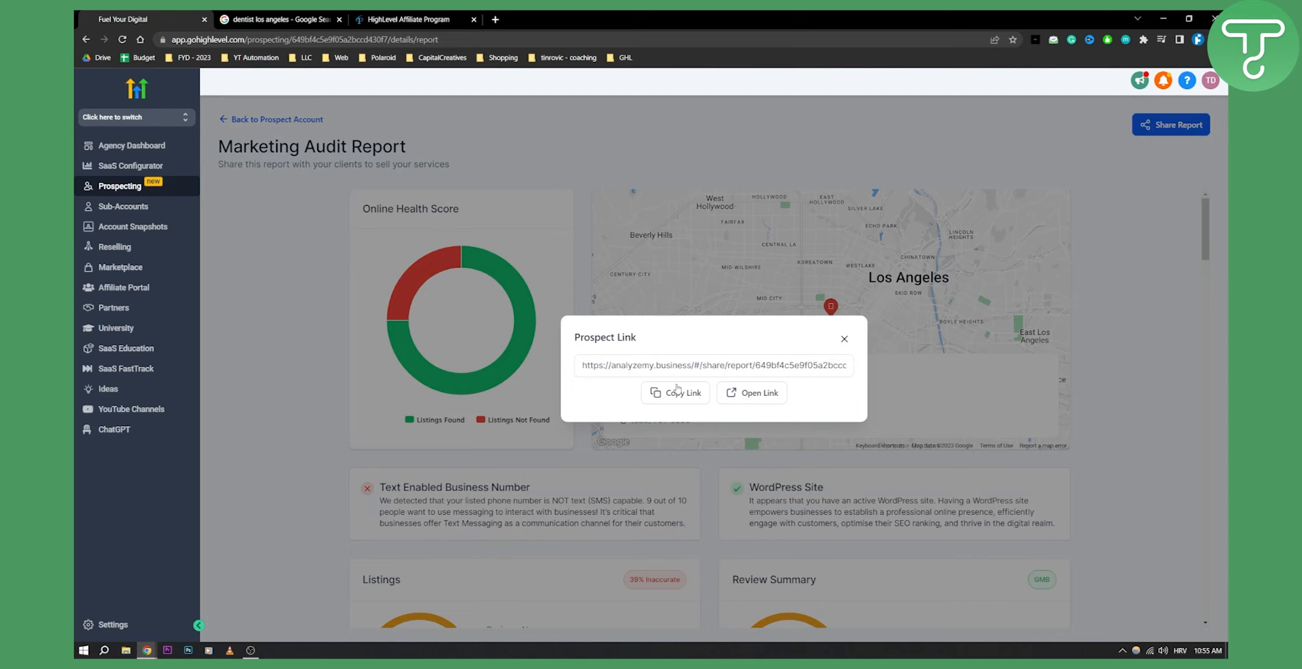
left_click(757, 393)
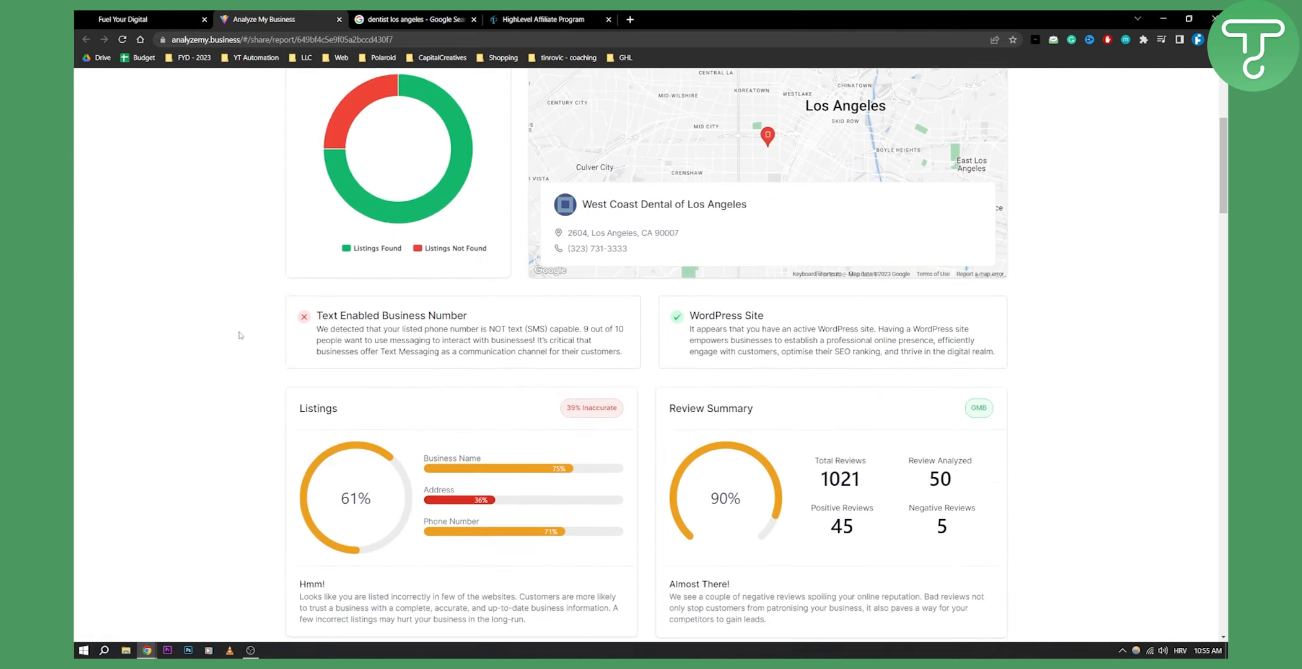
scroll("down", 3)
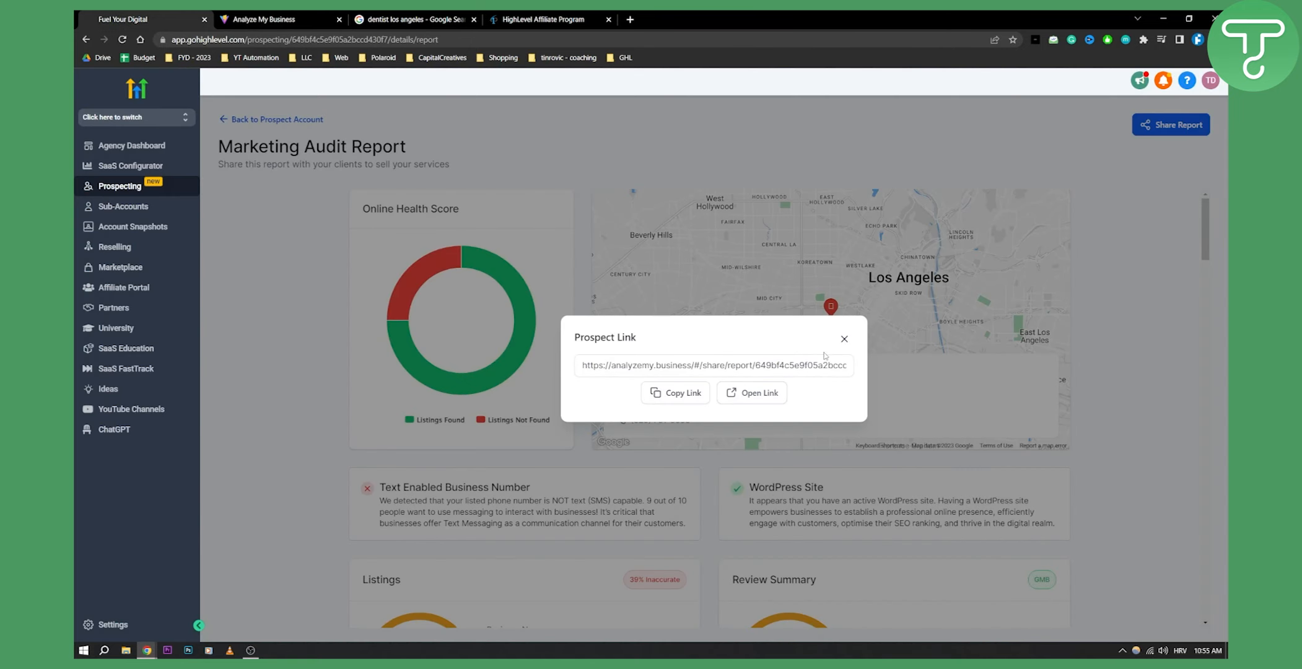
Step: Dismiss the Prospect Link dialog to return to the Marketing Audit Report
left_click(844, 338)
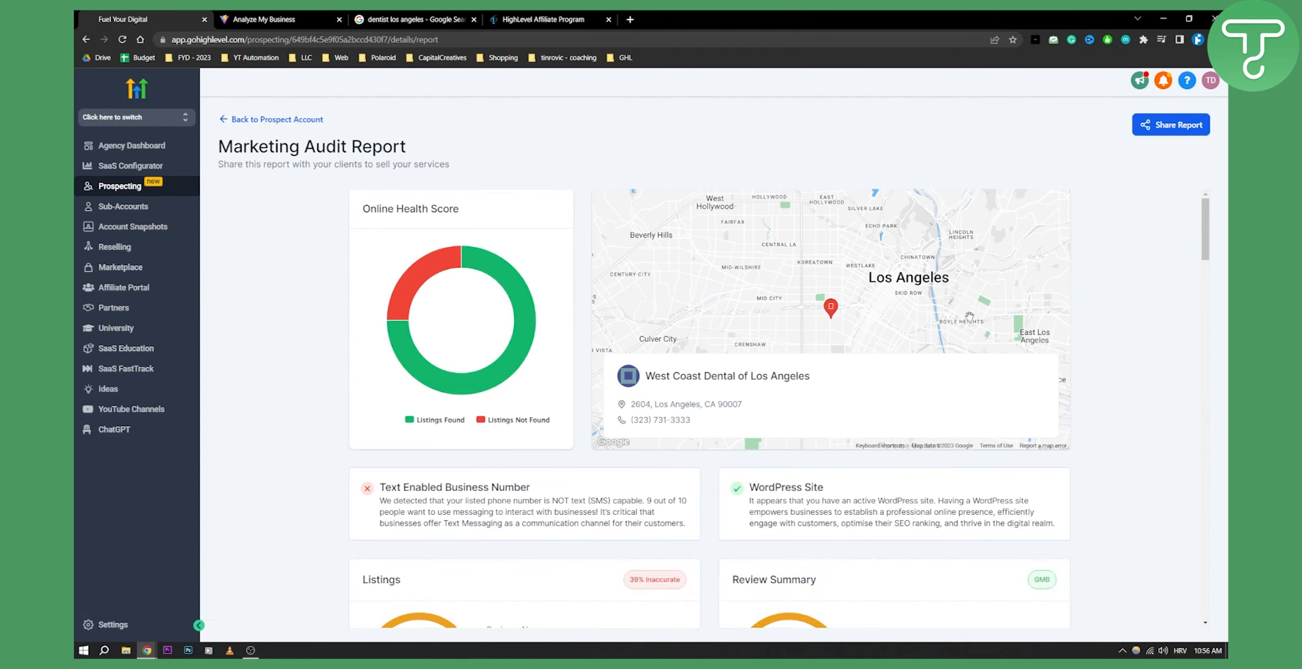
mouse_move(968, 316)
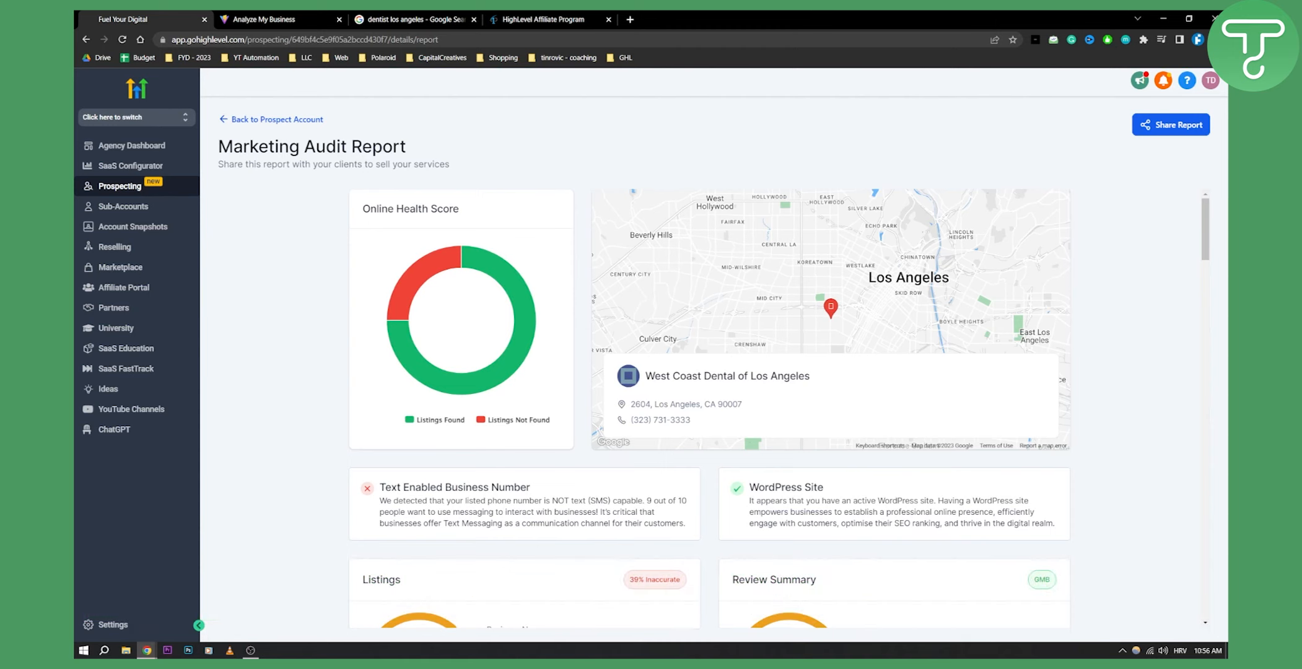